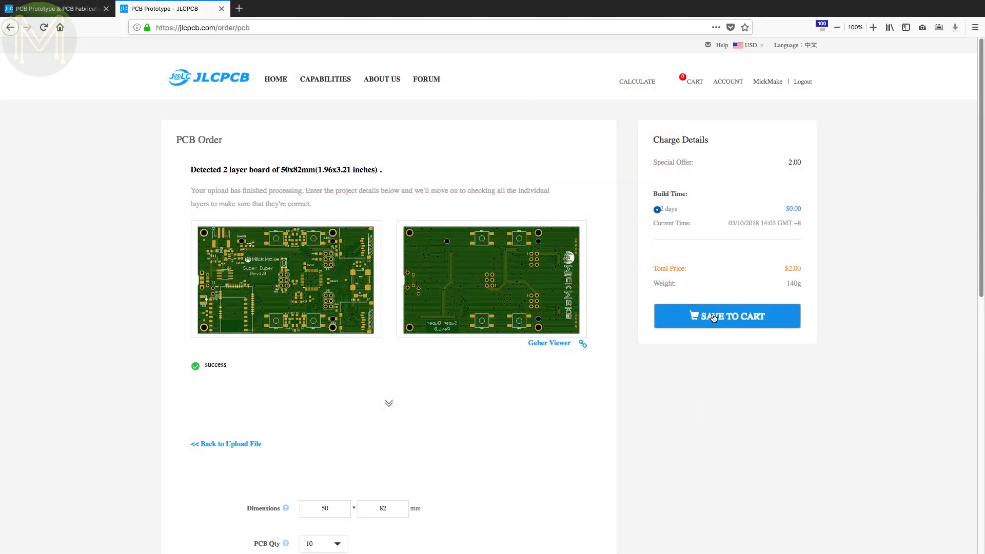
# Save the 2-layer 50x82mm PCB order to the JLCPCB cart and review the Shopping Cart.
pyautogui.click(726, 316)
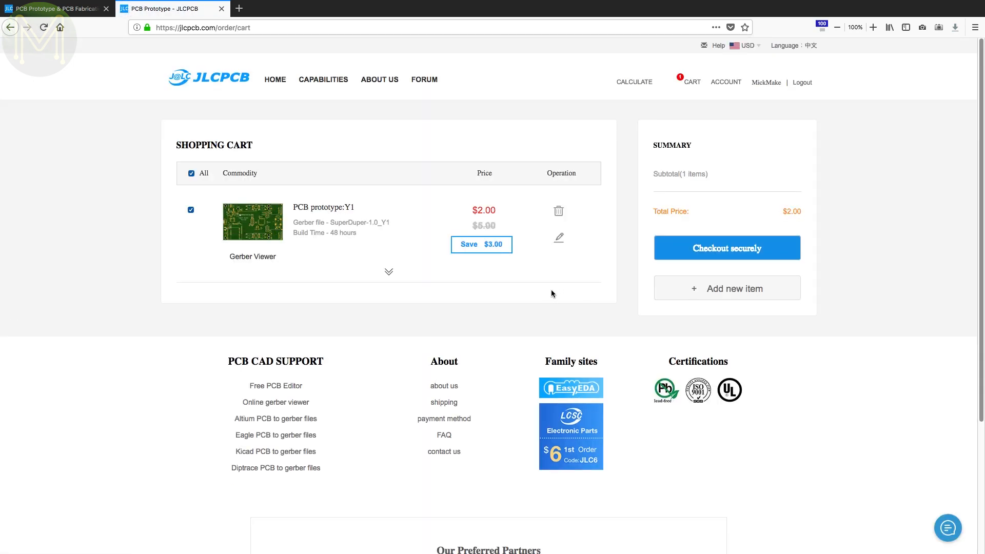
pyautogui.click(388, 271)
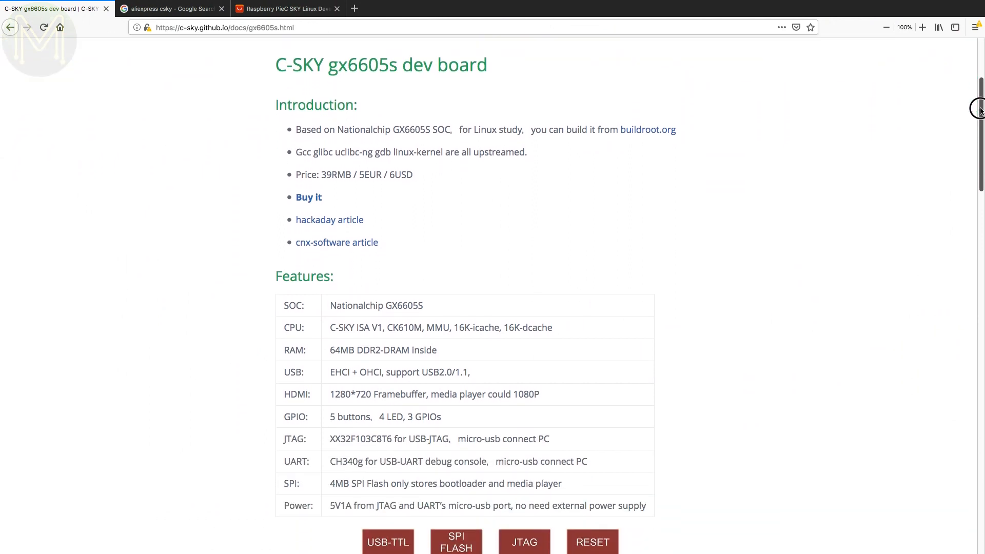
# Scroll the gx6605s docs page past Features, Develop tips and Quick Start to Play 1080P video.
pyautogui.scroll(-3)
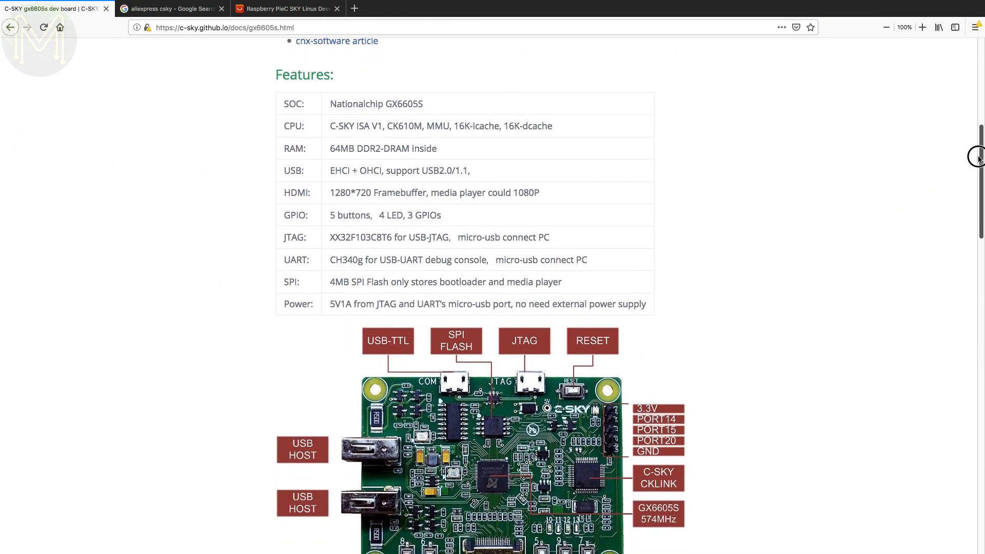
pyautogui.scroll(-3)
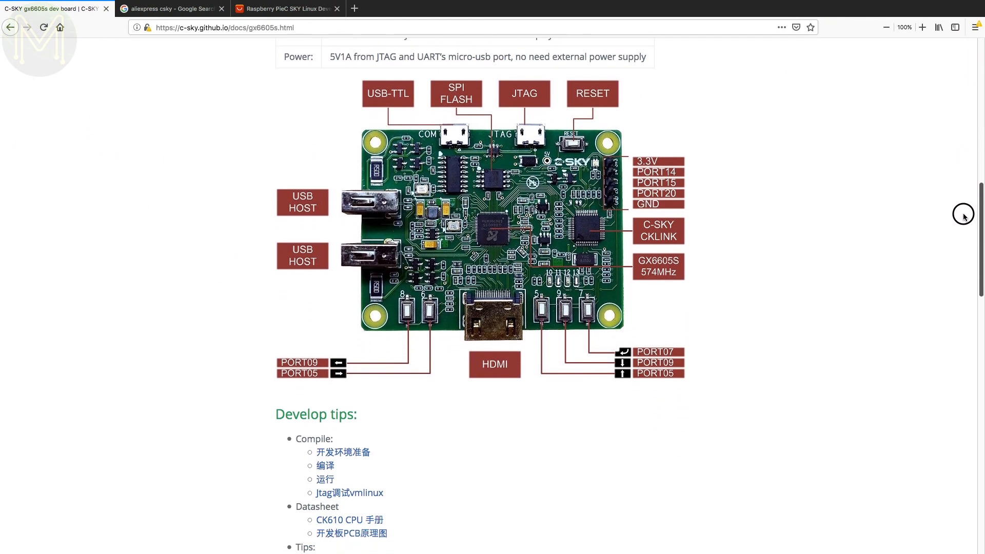
pyautogui.scroll(-3)
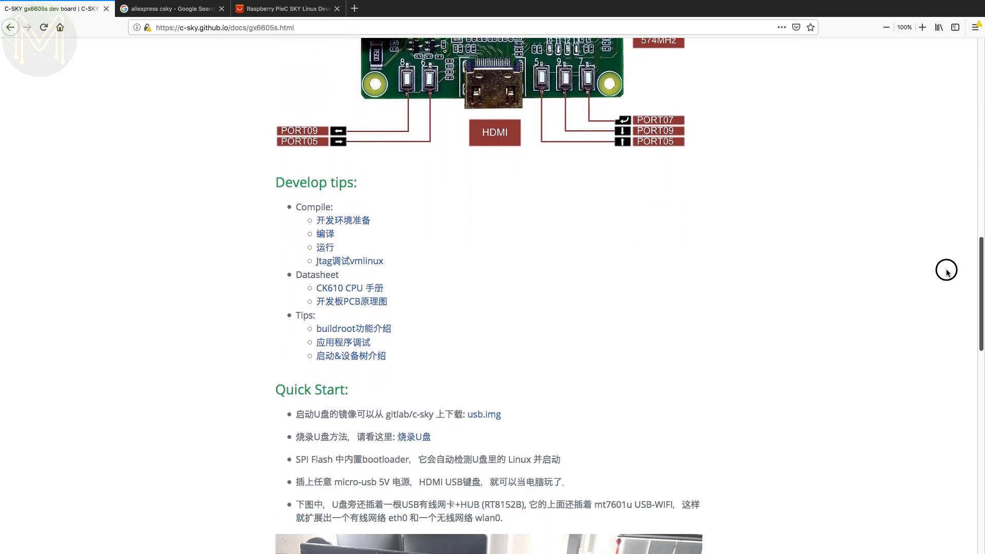
pyautogui.scroll(-3)
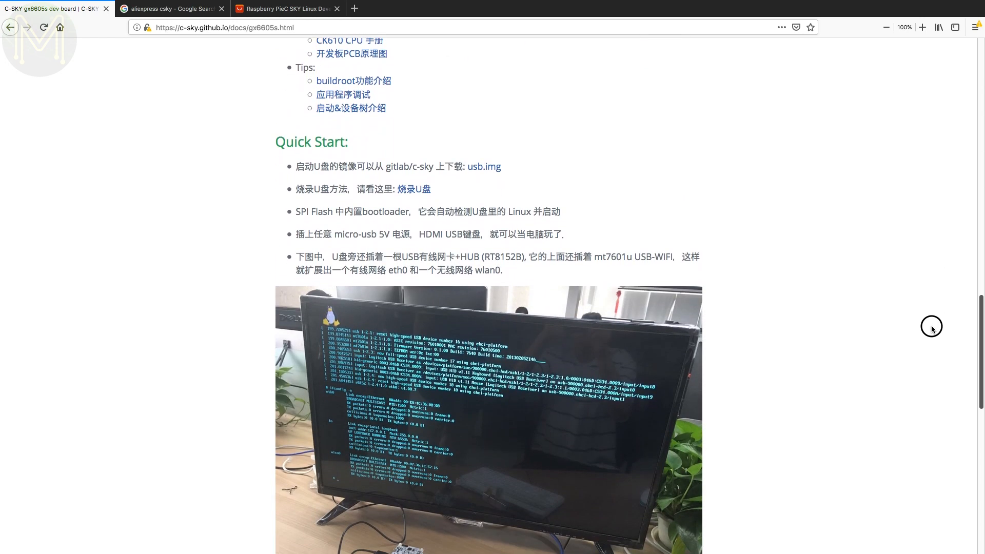
pyautogui.scroll(-3)
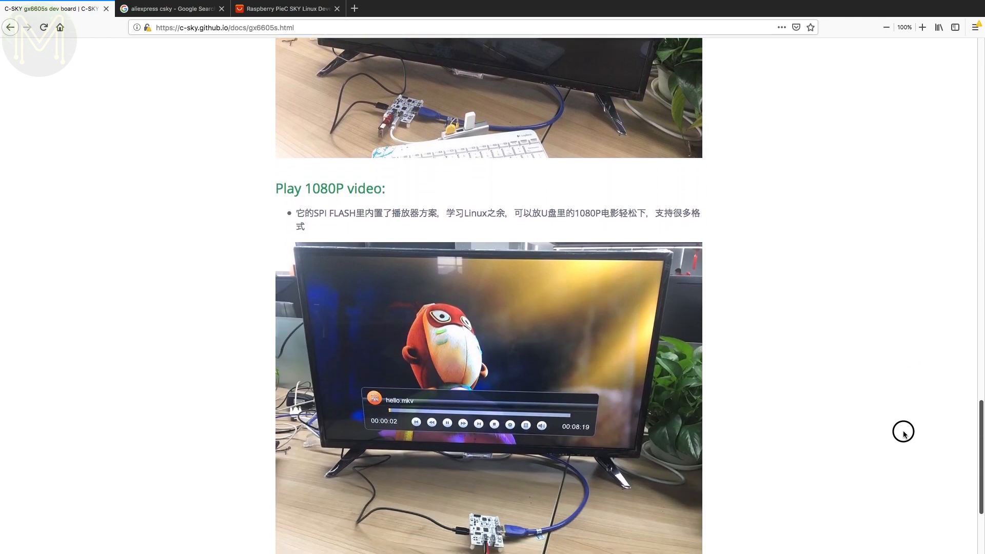
pyautogui.scroll(-3)
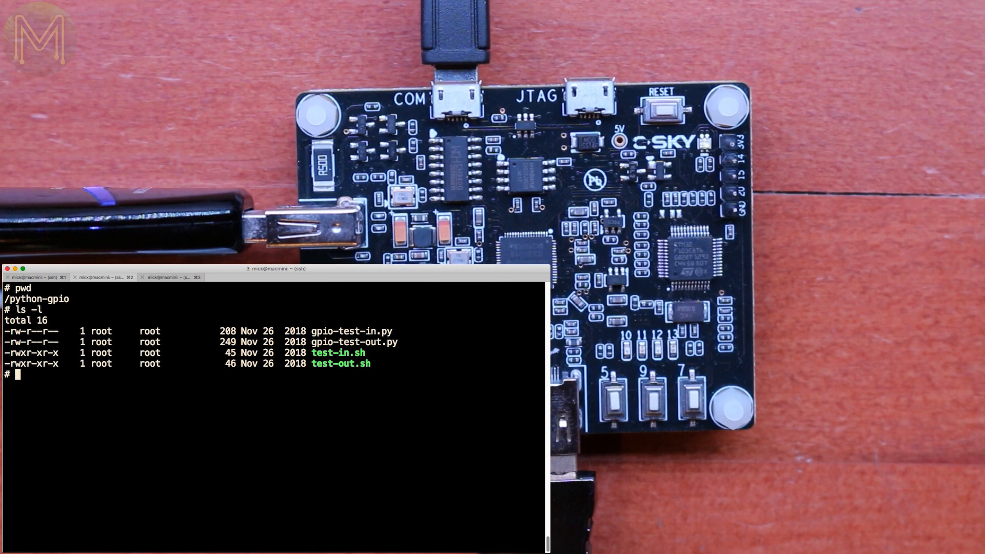
# Run python gpio-test-out.py on the board from the python-gpio folder.
pyautogui.write('python gpio-test-out.py')
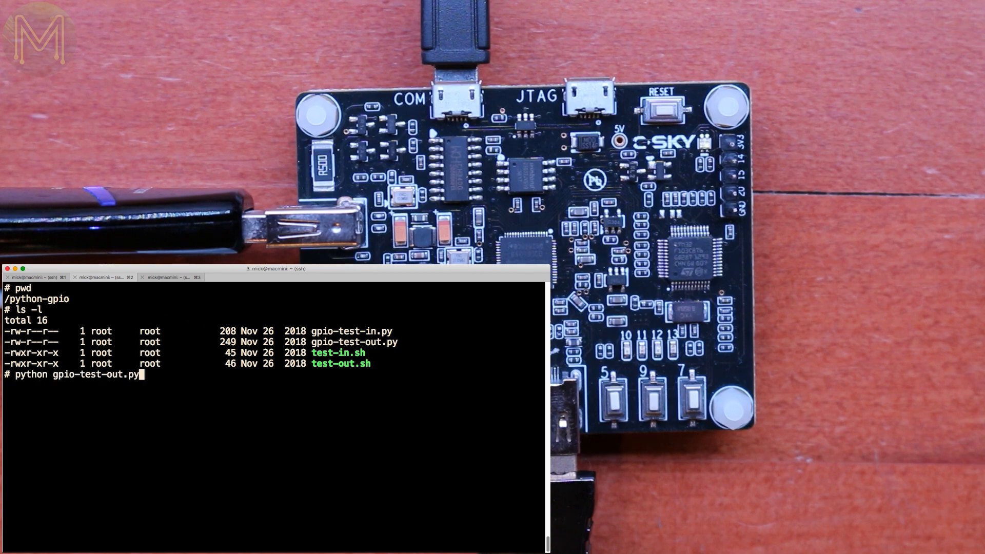
pyautogui.press('enter')
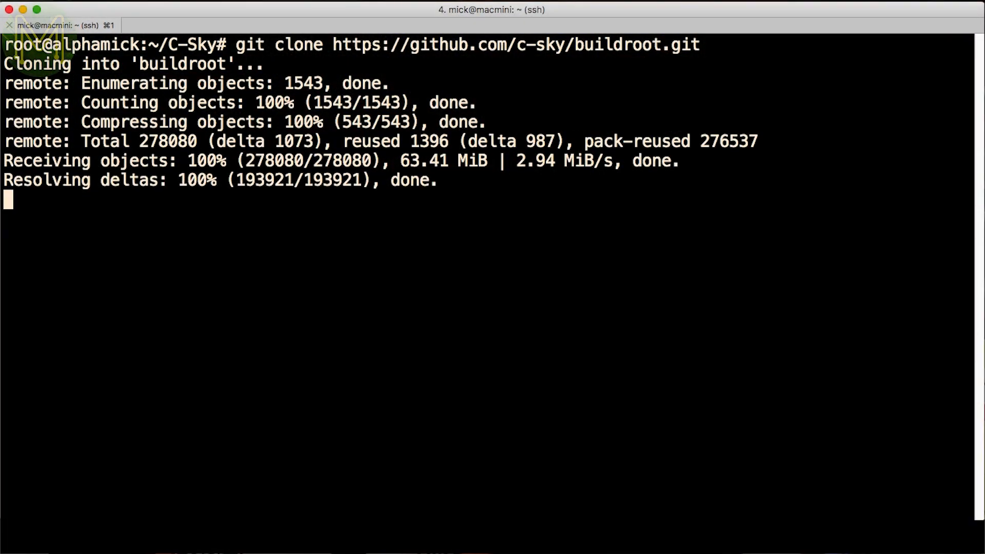
# Enter buildroot/, make csky_gx6605s_fbcon_br_defconfig, and list the built images under output/.
pyautogui.write('cd buildroot/')
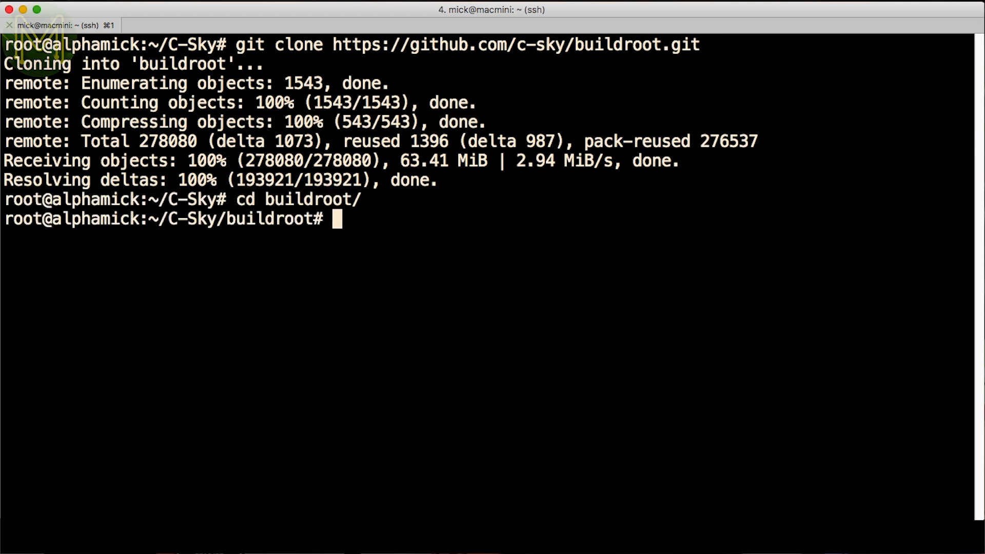
pyautogui.write('make csky_gx6605s_fbcon_br_defconfig')
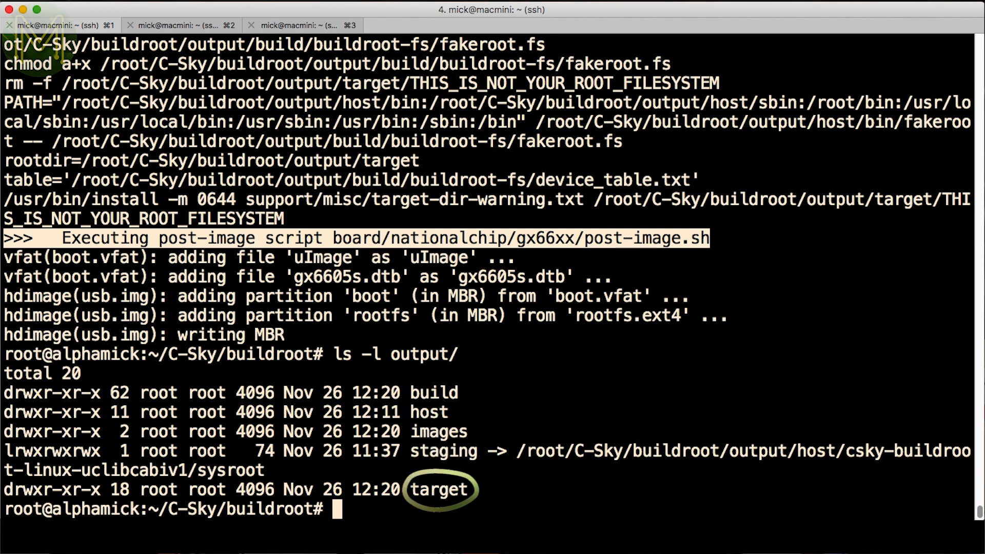
pyautogui.write('ls -l output/im')
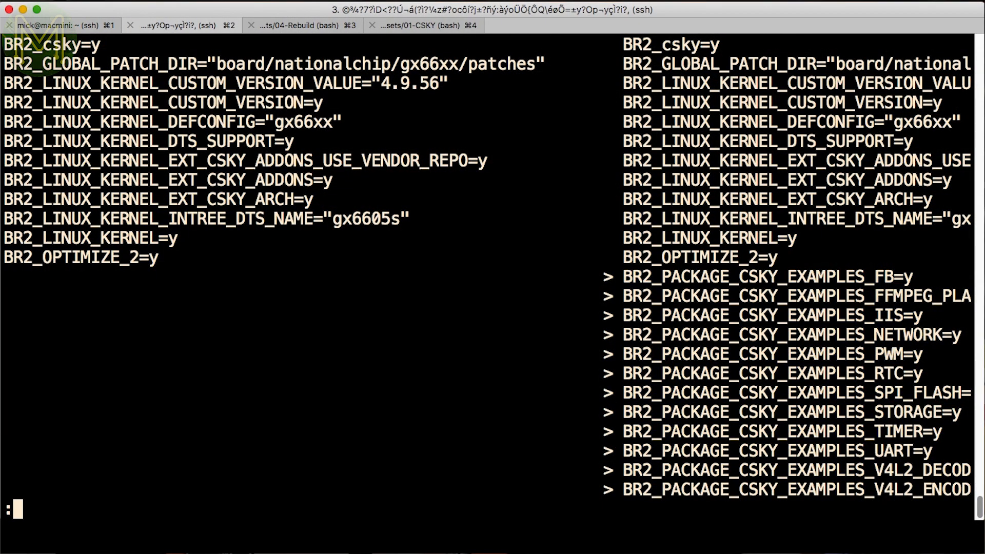
# Scroll the side-by-side defconfig diff to the added C-SKY example packages.
pyautogui.scroll(-3)
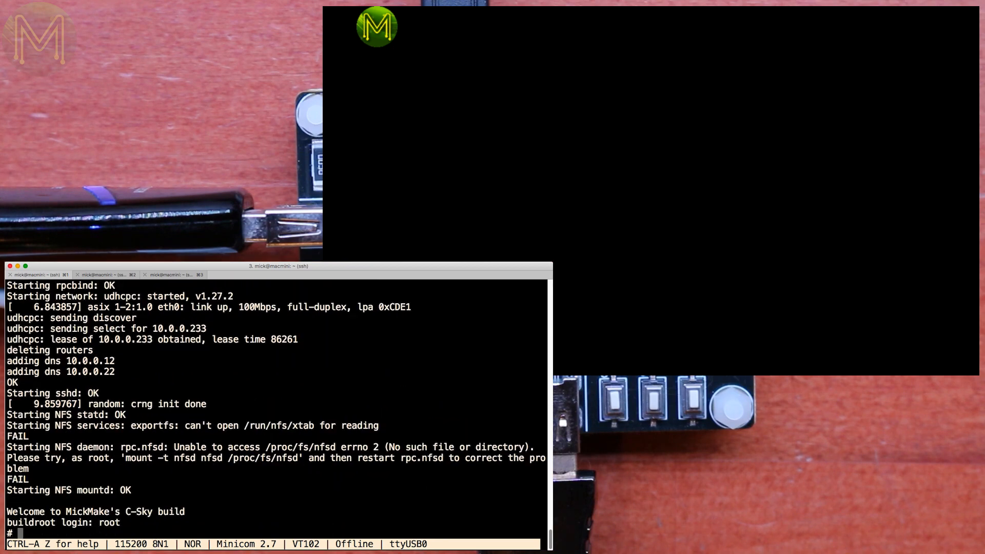
# Run ifconfig as root on the booted board's serial console to show its network interfaces.
pyautogui.write('ifconfig')
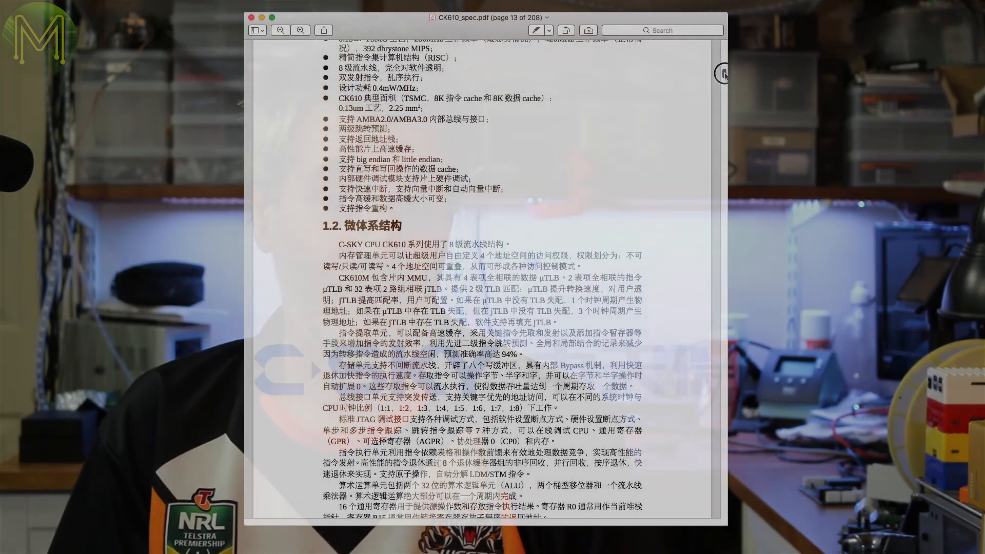
# Scroll CK610_spec.pdf in Preview from page 13's microarchitecture section to page 19's terminology.
pyautogui.scroll(-3)
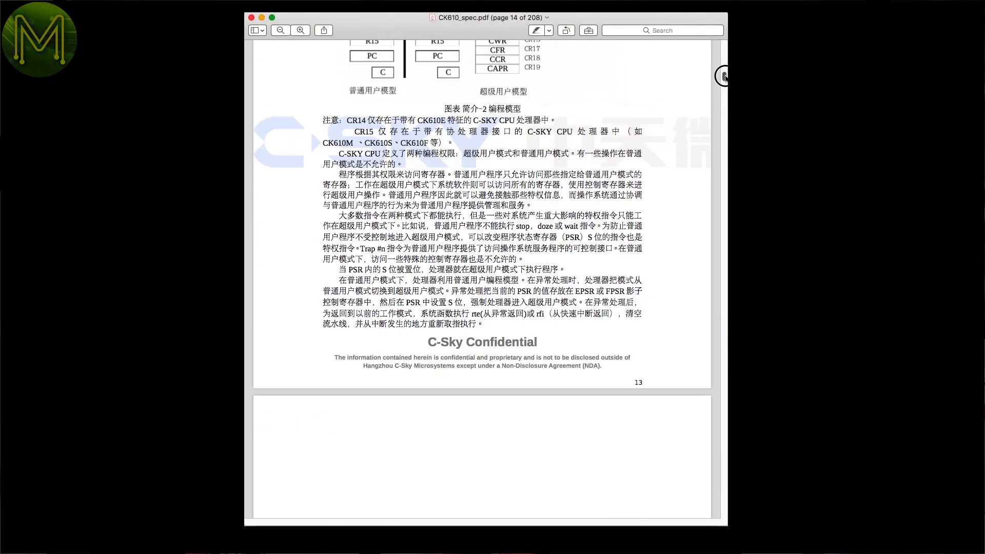
pyautogui.scroll(-3)
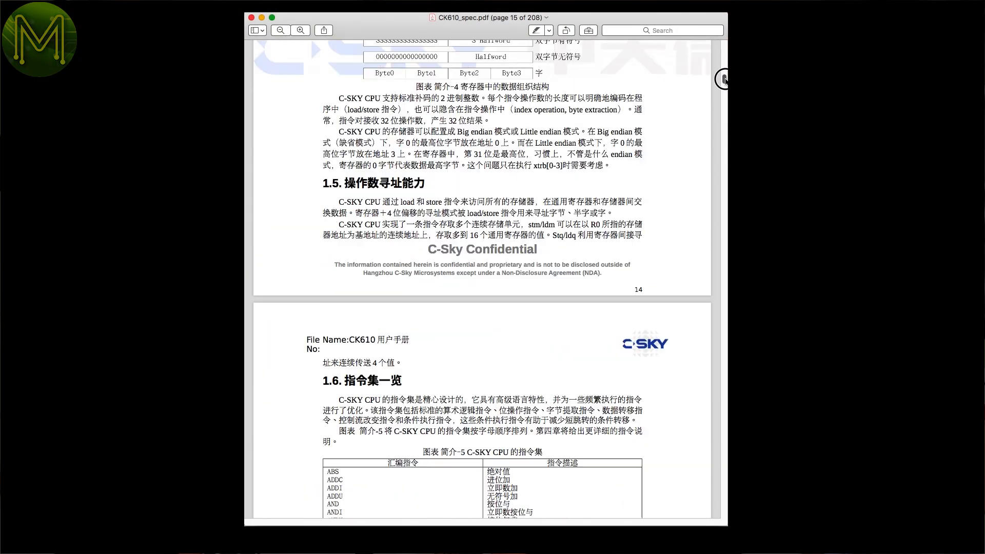
pyautogui.scroll(-3)
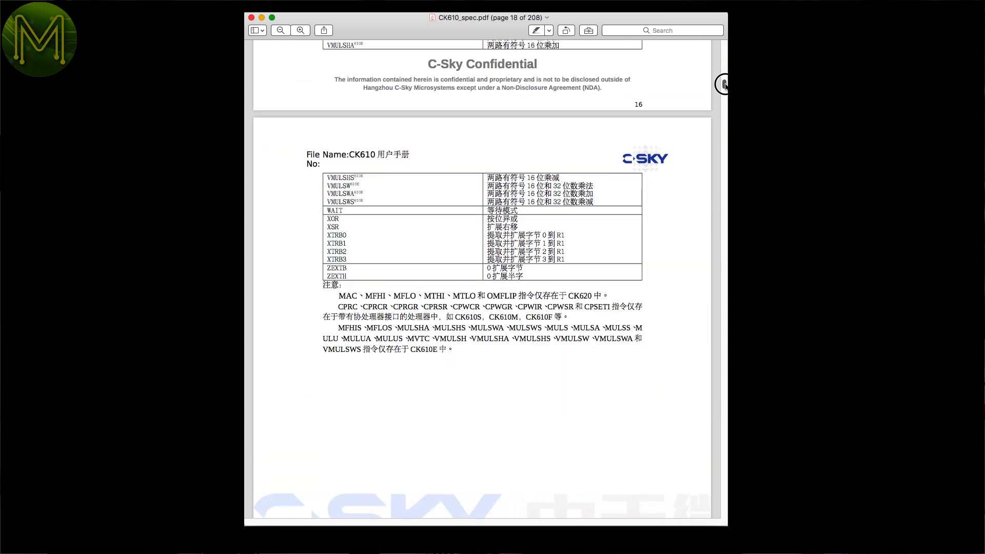
pyautogui.scroll(-3)
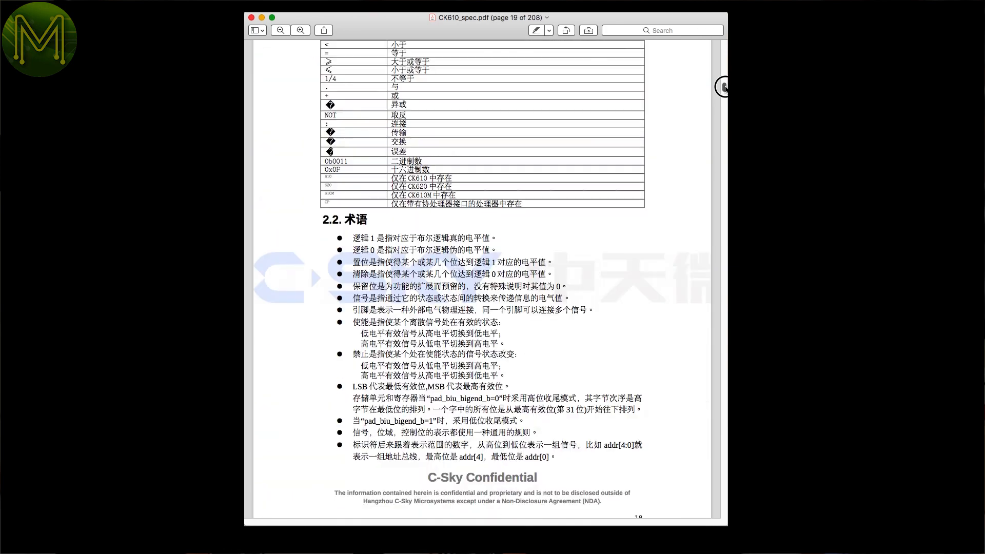
pyautogui.scroll(-3)
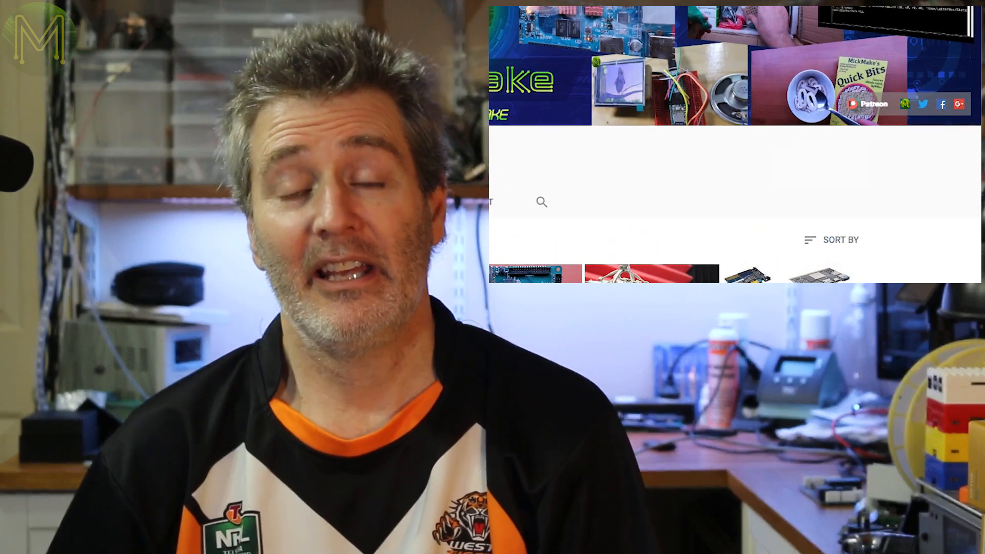
# Open MickMake's Patreon page and scroll through 'So, why Patreon?' and the tier rewards.
pyautogui.click(805, 160)
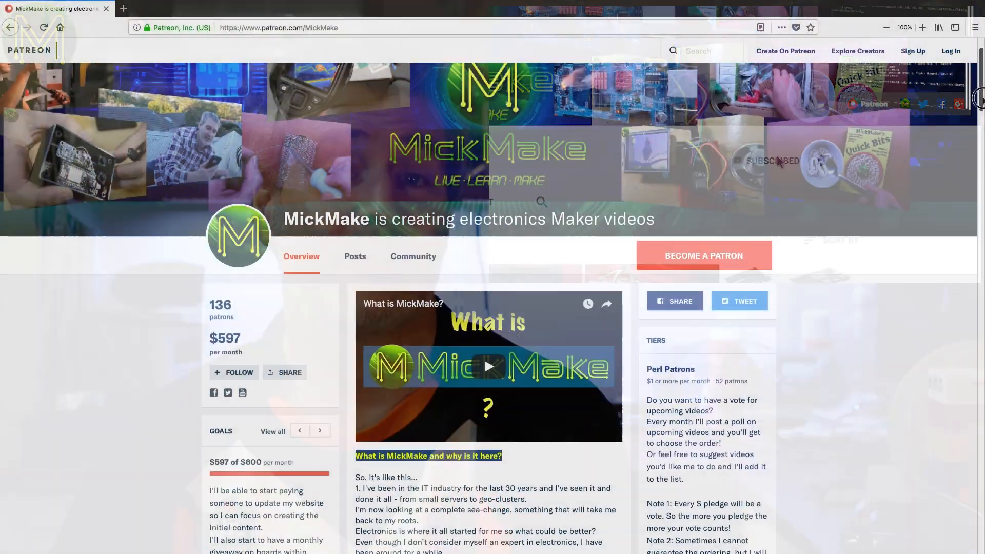
pyautogui.scroll(-3)
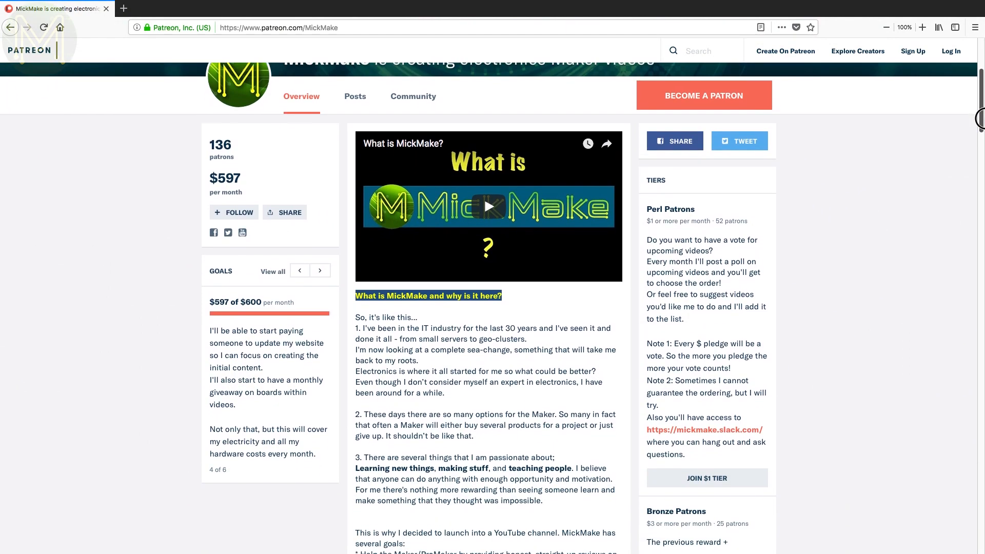
pyautogui.scroll(-3)
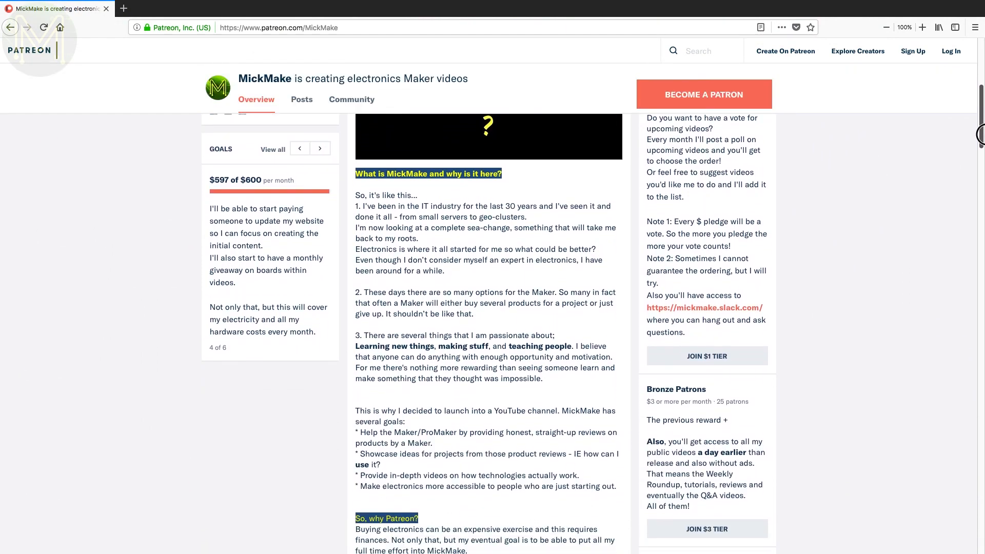
pyautogui.scroll(-3)
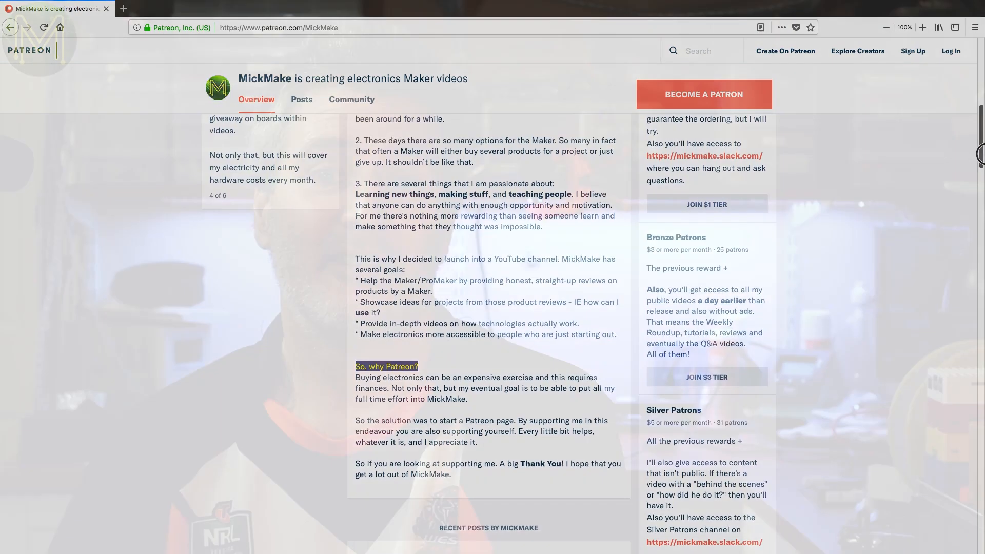